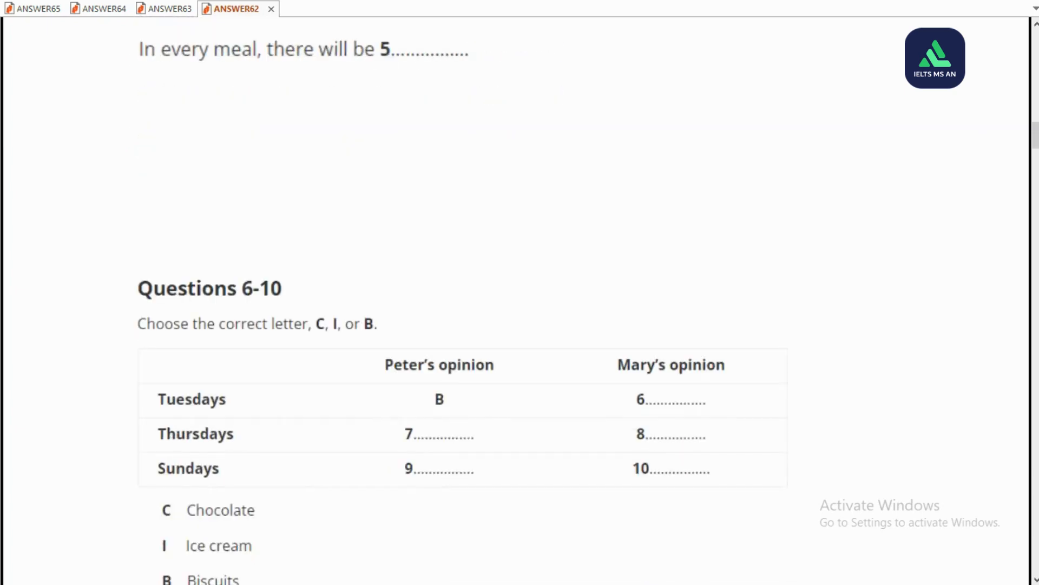
scroll(down, 3)
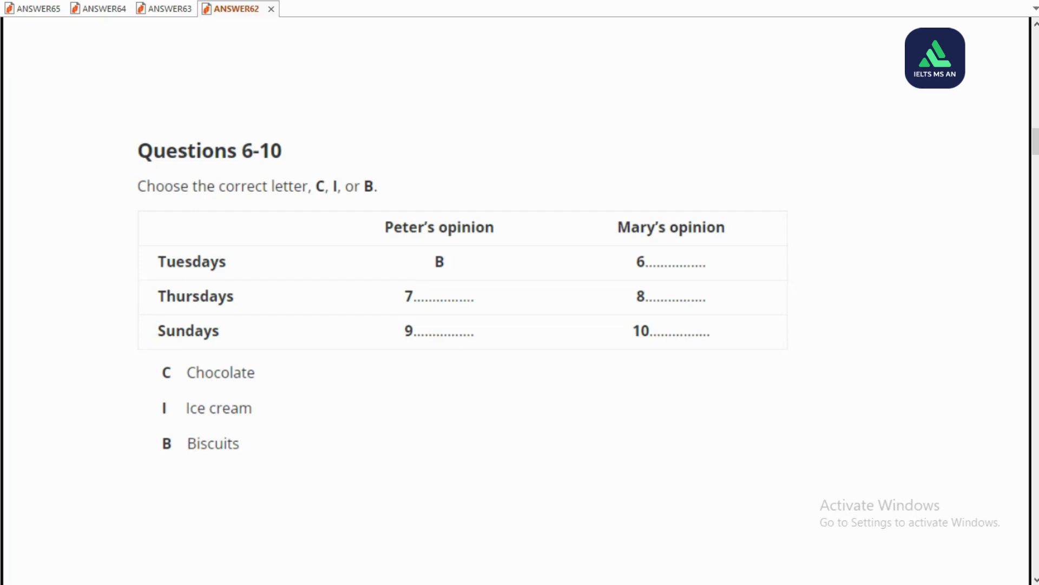
scroll(down, 3)
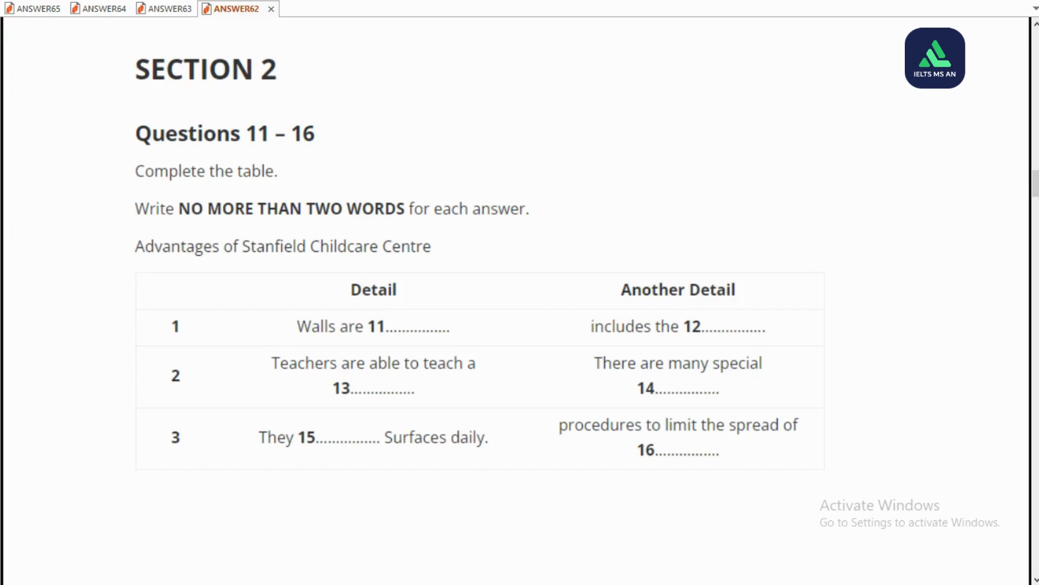
scroll(down, 3)
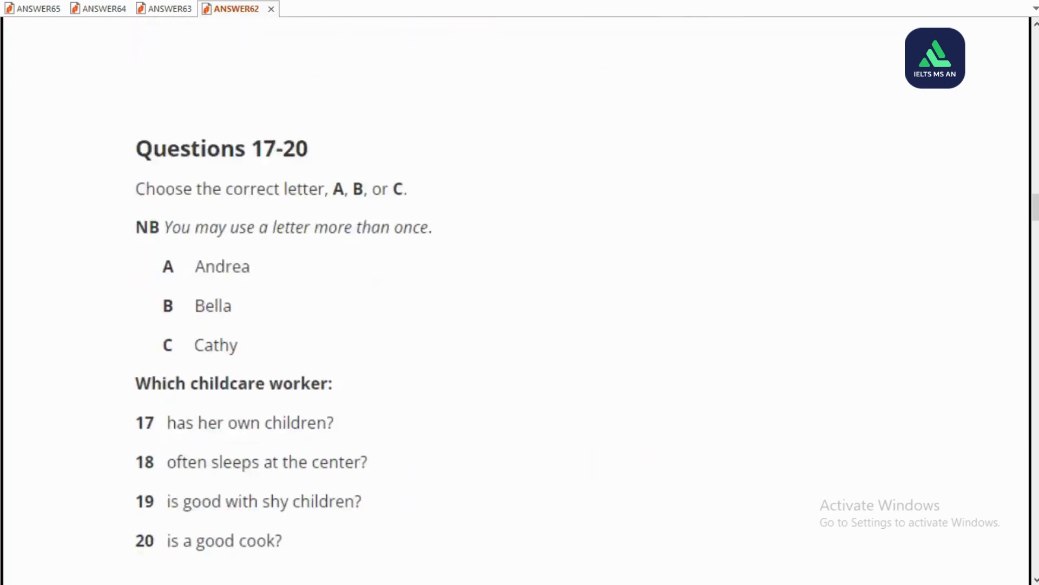
scroll(down, 3)
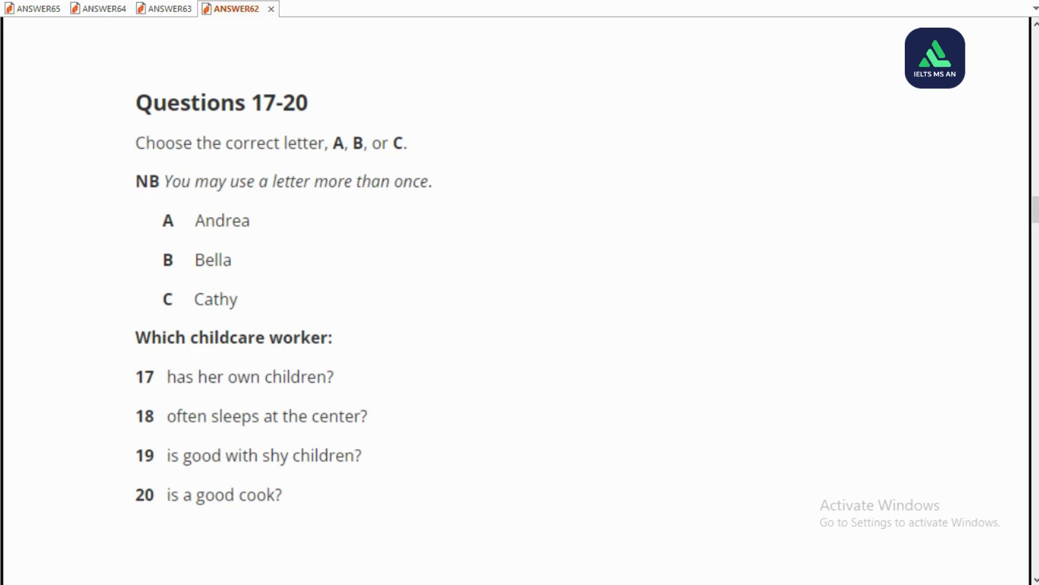
scroll(down, 3)
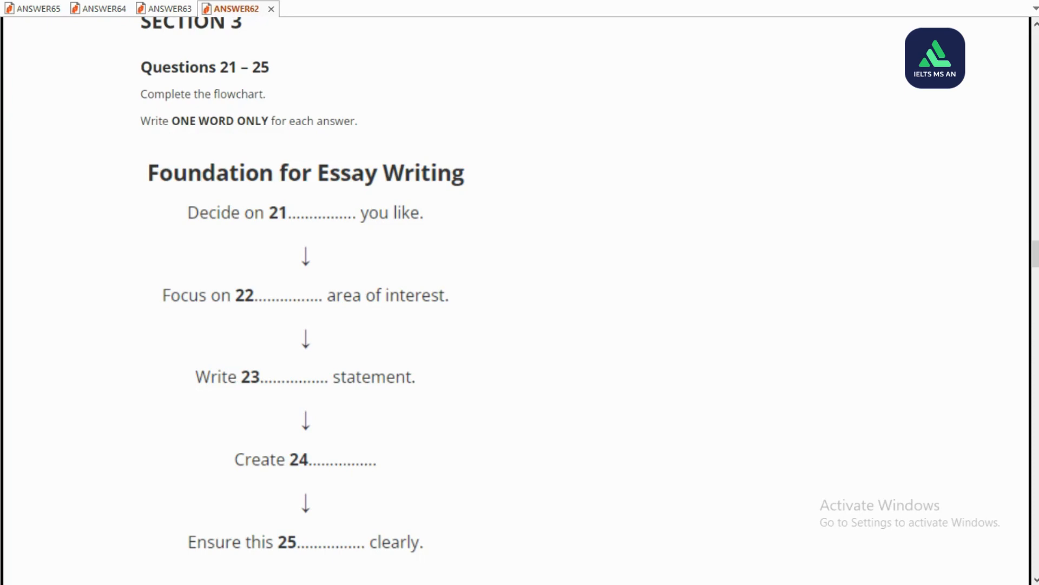
scroll(down, 3)
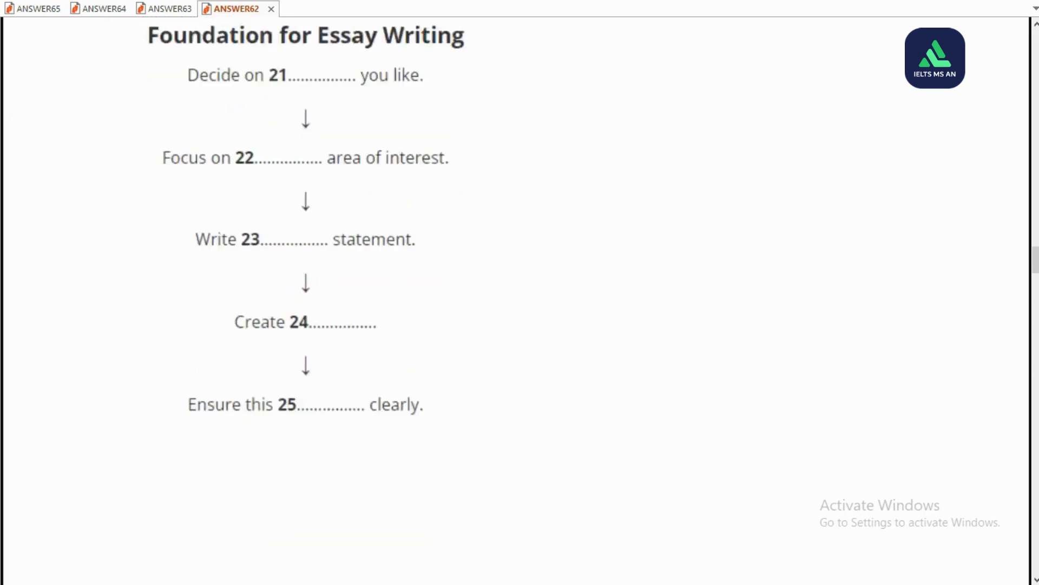
scroll(down, 3)
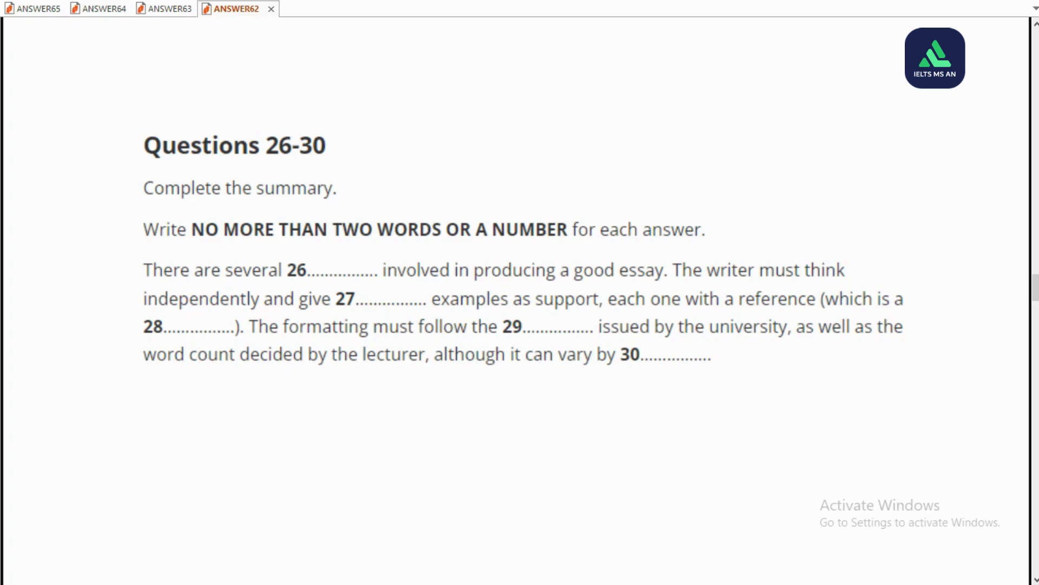
scroll(down, 3)
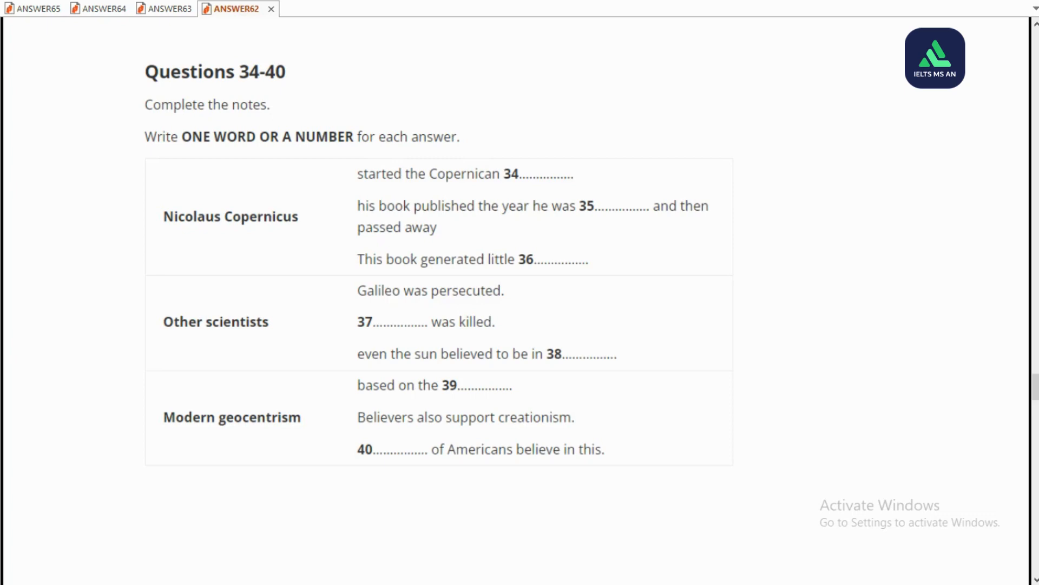
scroll(down, 3)
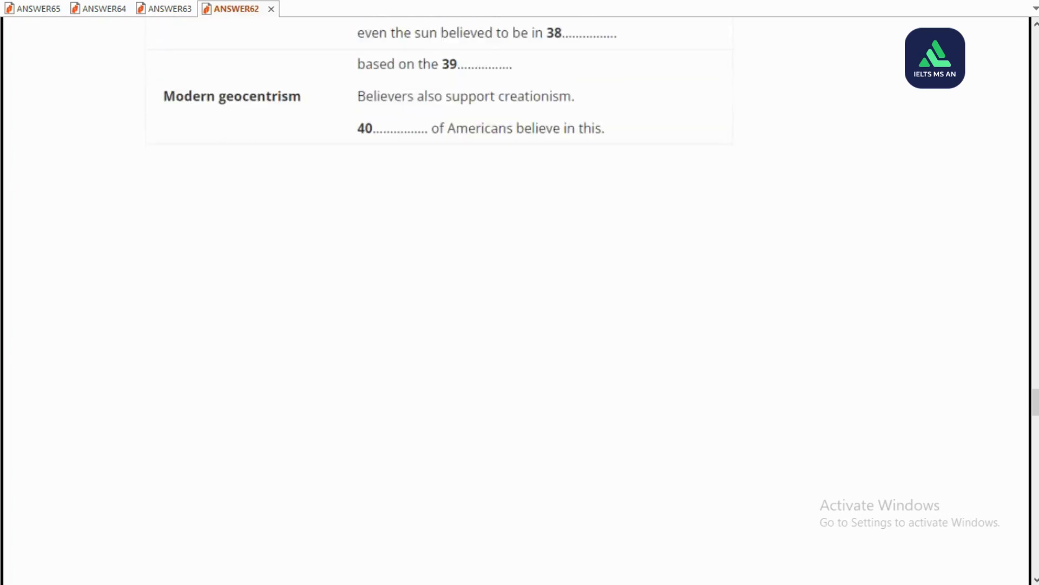